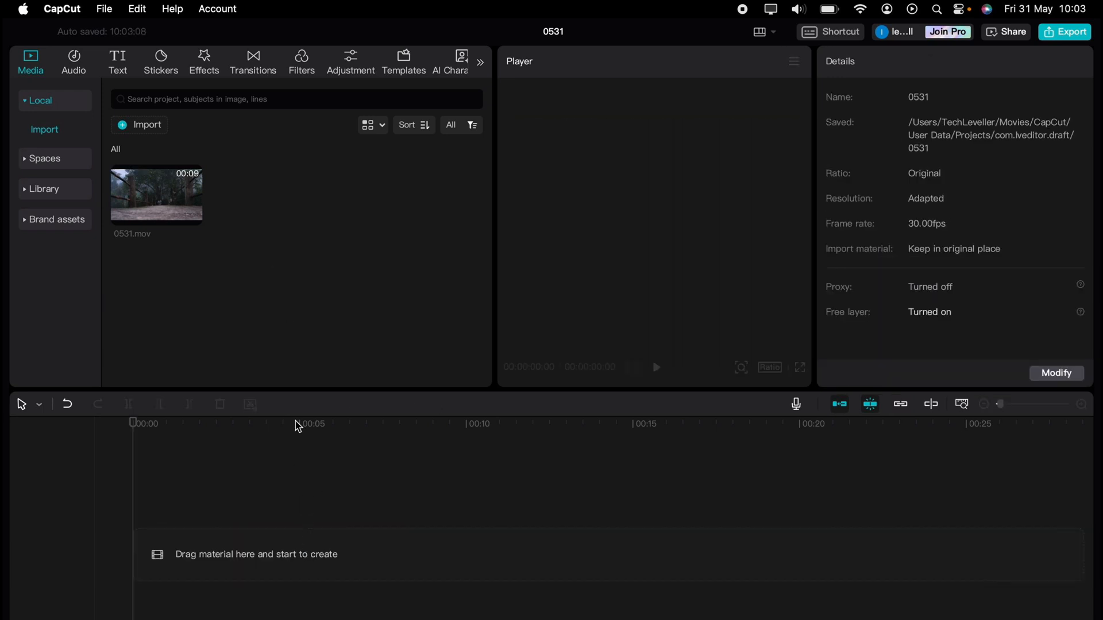
mouse_move(295, 359)
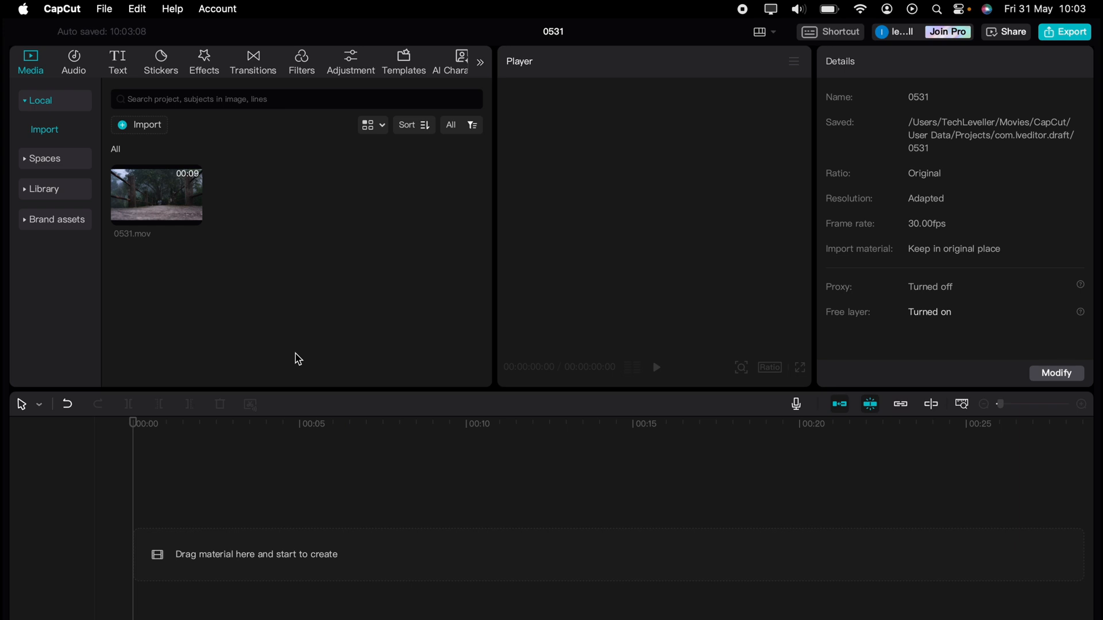
mouse_move(137, 203)
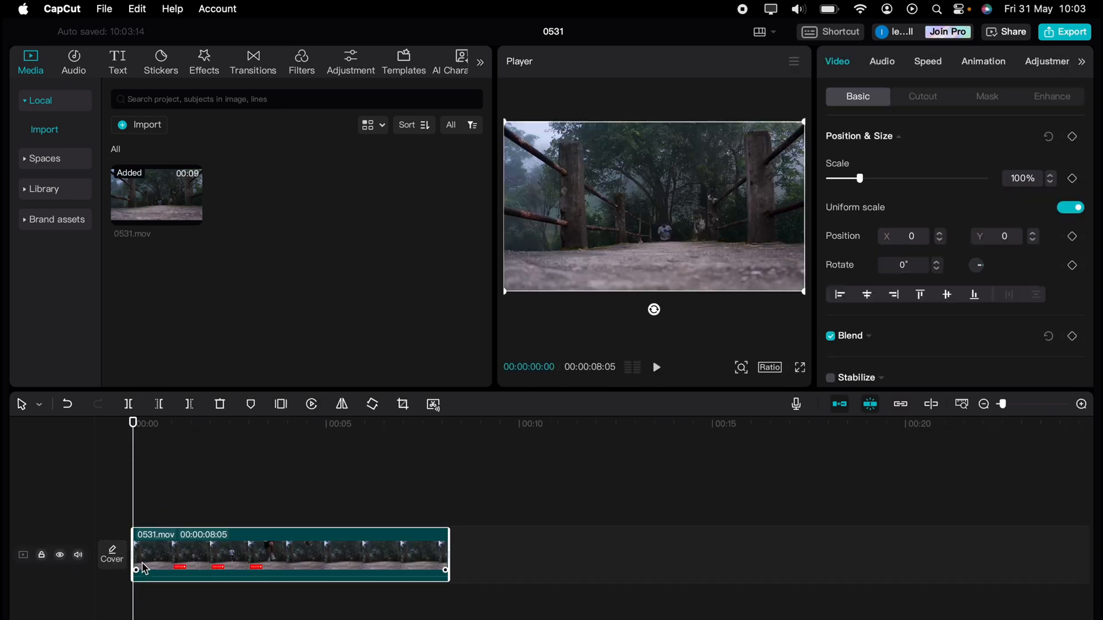
Step: Freeze a frame a few frames into 0531.mov as a 3-second still above the video
click(655, 367)
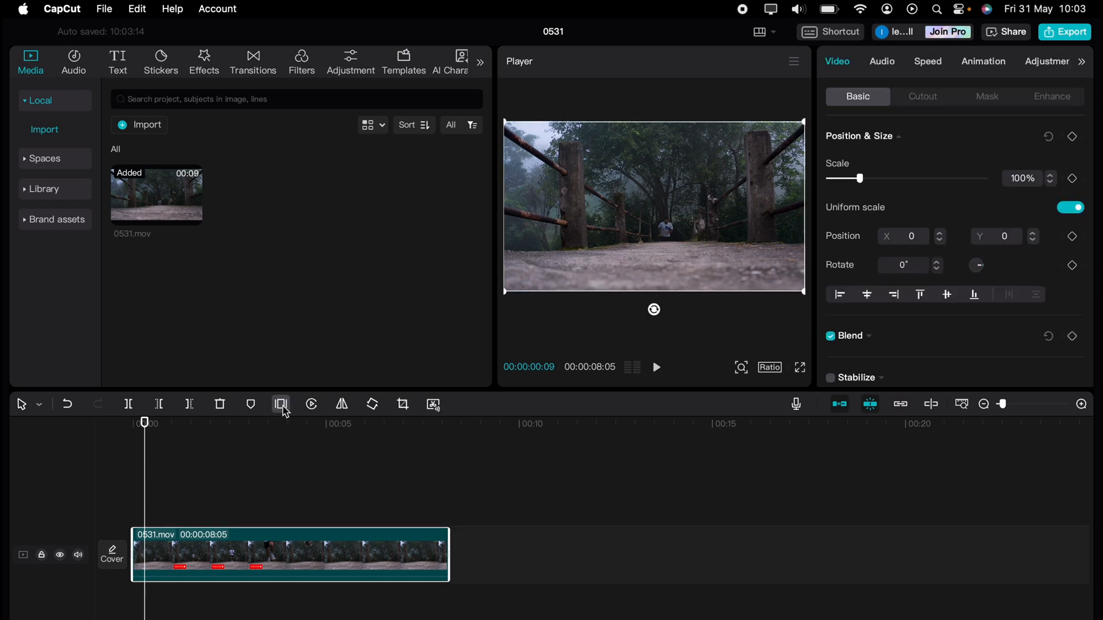
mouse_move(282, 404)
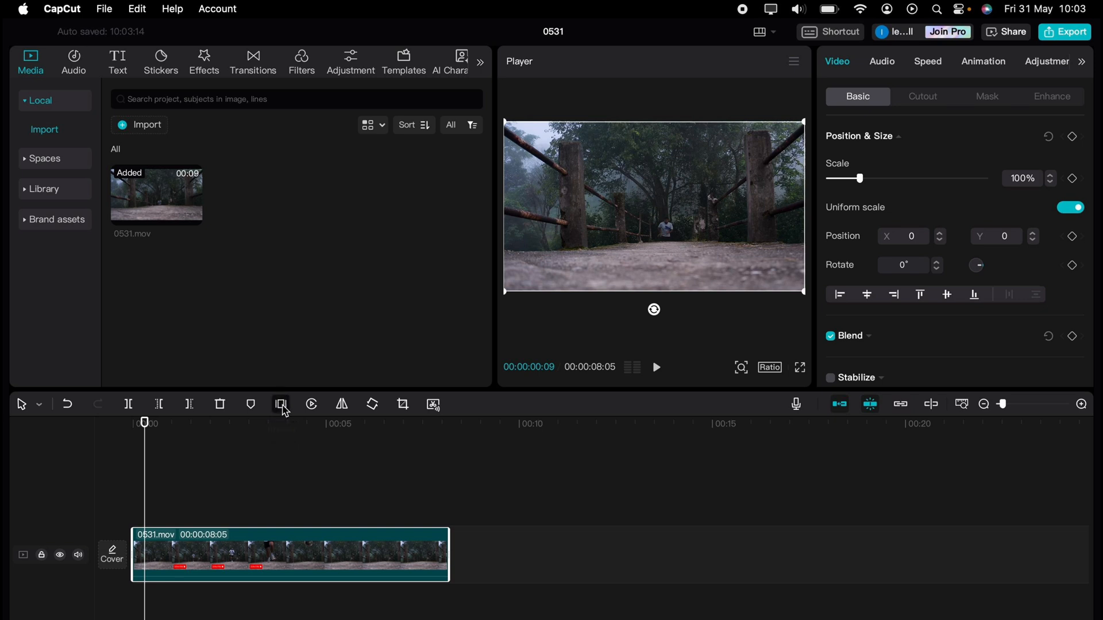
click(280, 404)
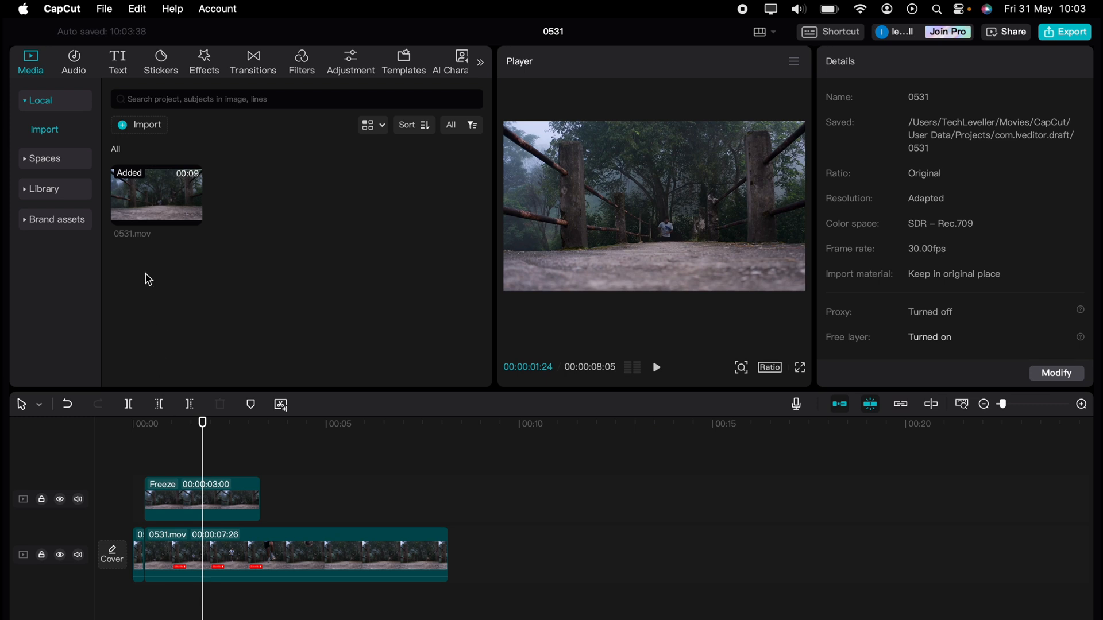
Step: Drag the Freeze clip left so it starts with 0531.mov
drag(295, 554, 605, 554)
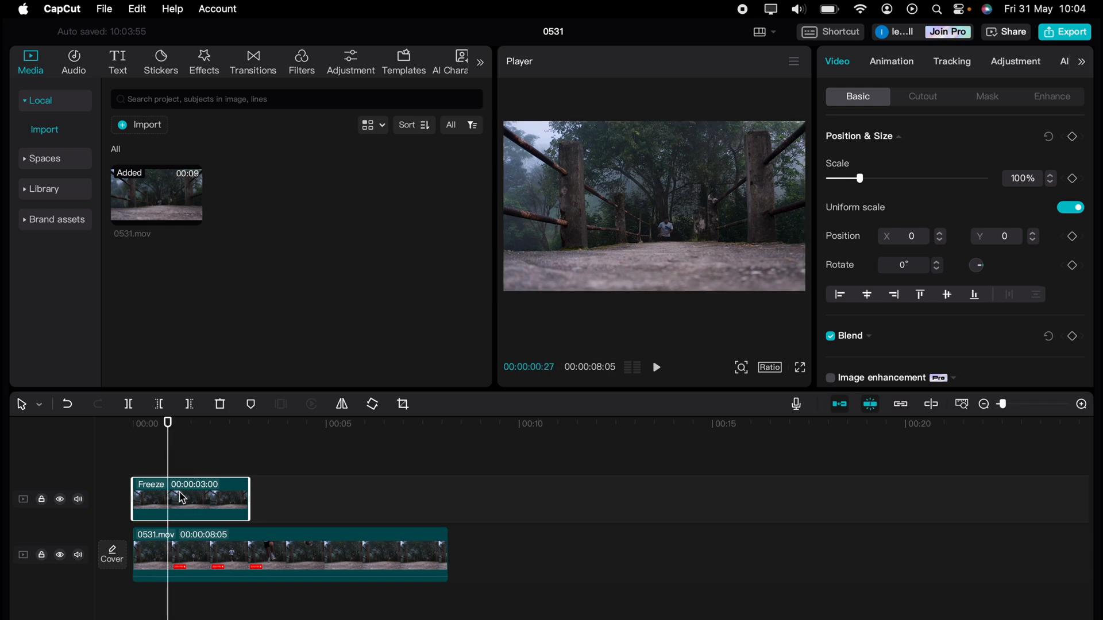
Step: Crop the frozen still to a thin bottom-left strip of ground and confirm
click(404, 404)
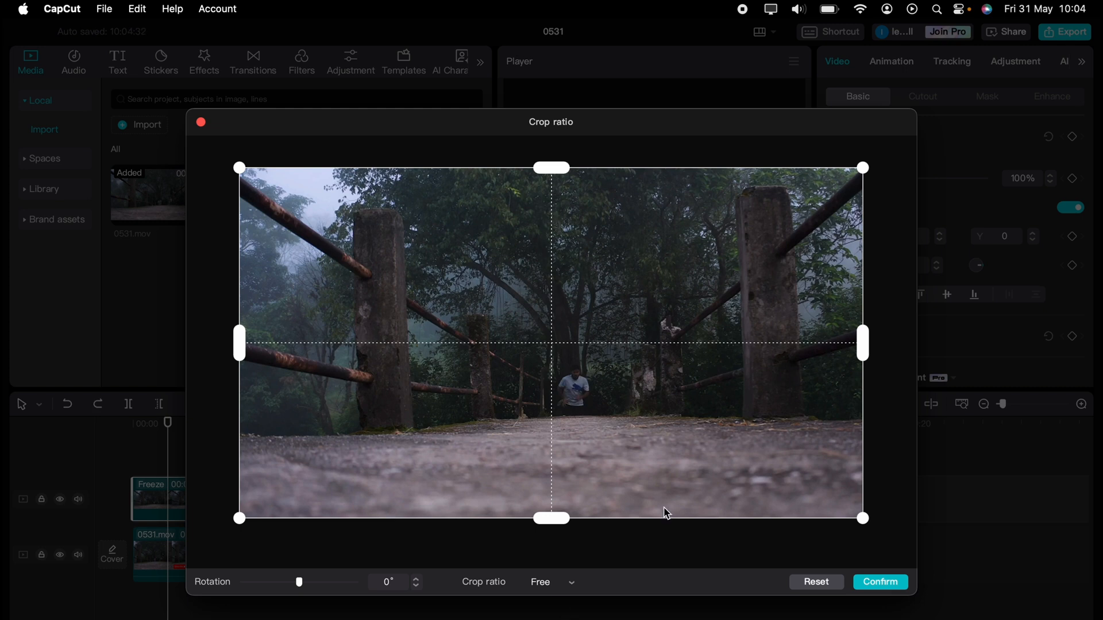
drag(862, 167, 738, 298)
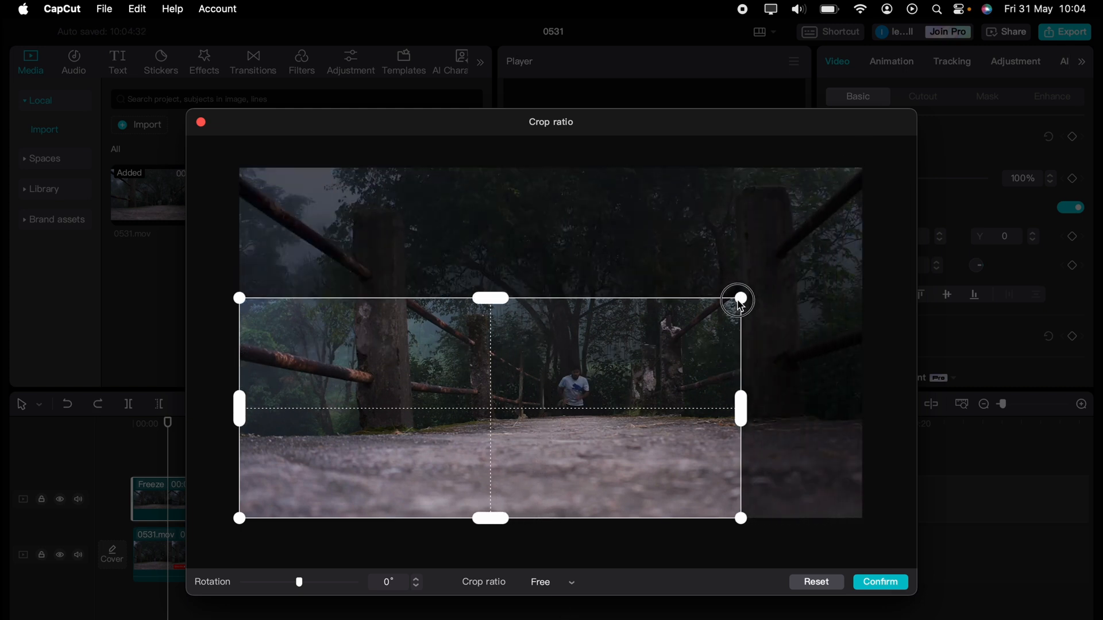
drag(739, 297, 615, 442)
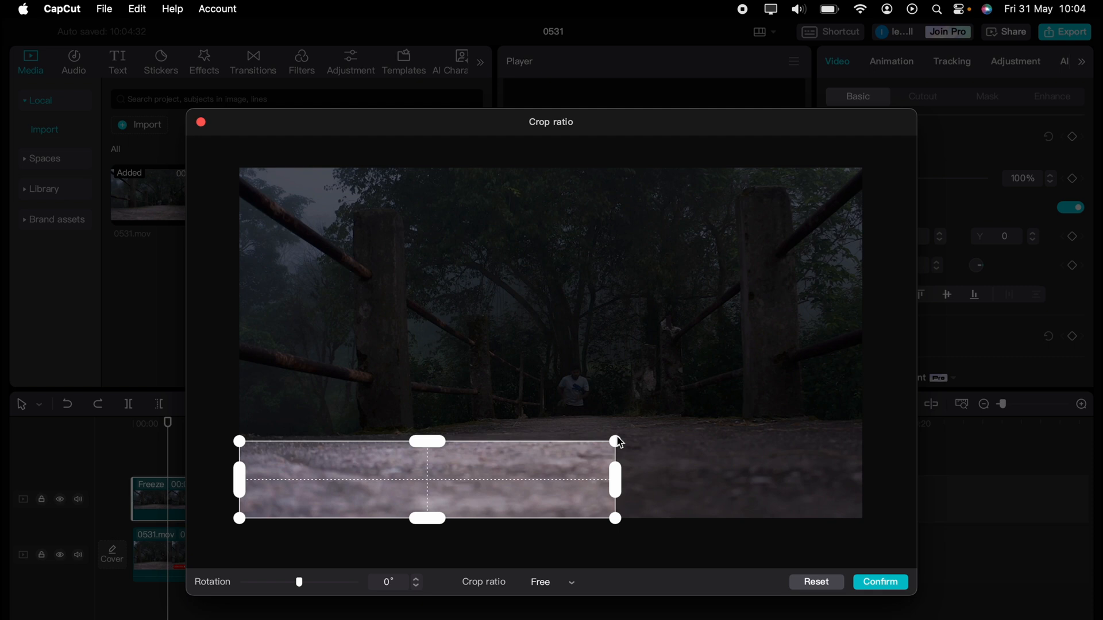
mouse_move(617, 441)
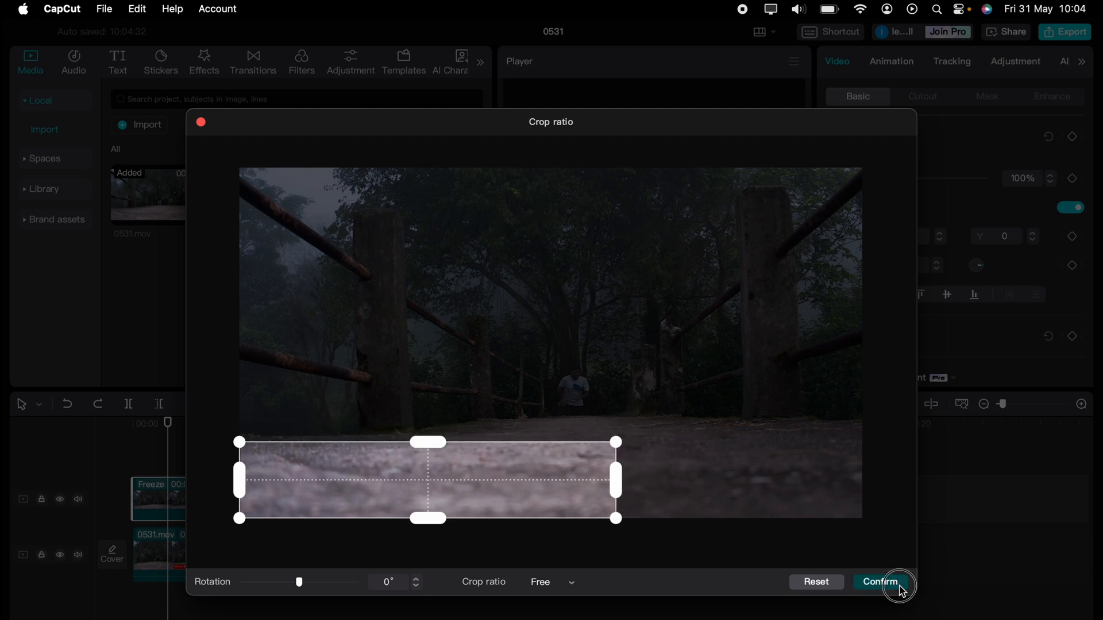
click(879, 582)
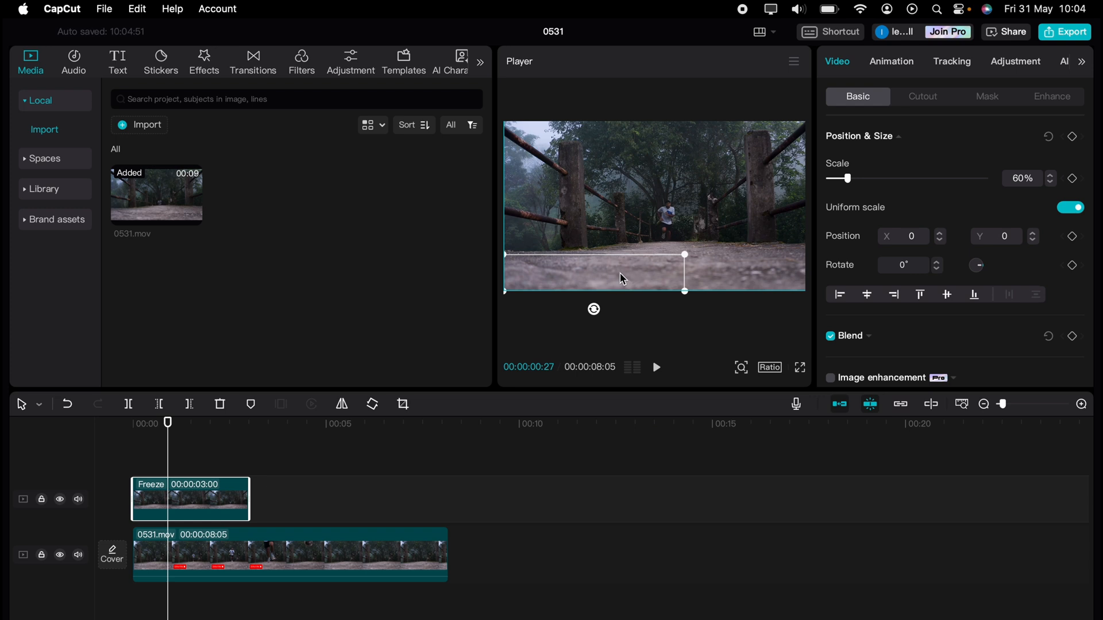
Step: Move the cropped strip to the picture's bottom edge and preview the overlay
drag(684, 291, 690, 246)
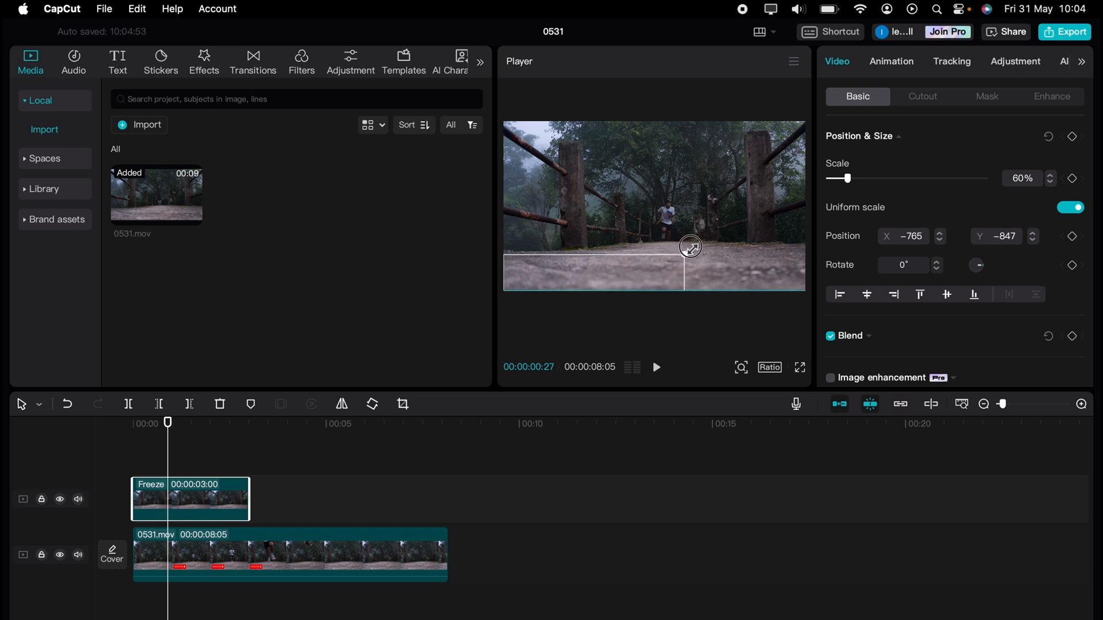
click(289, 554)
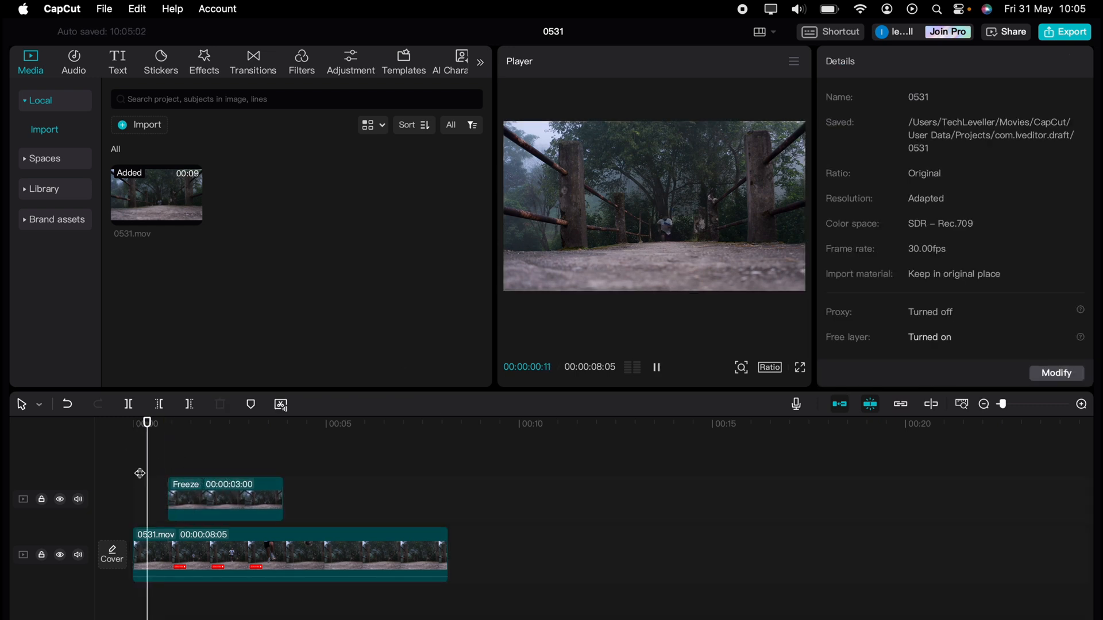
Step: Return to 00:00 and play the video to check the overlay
click(655, 367)
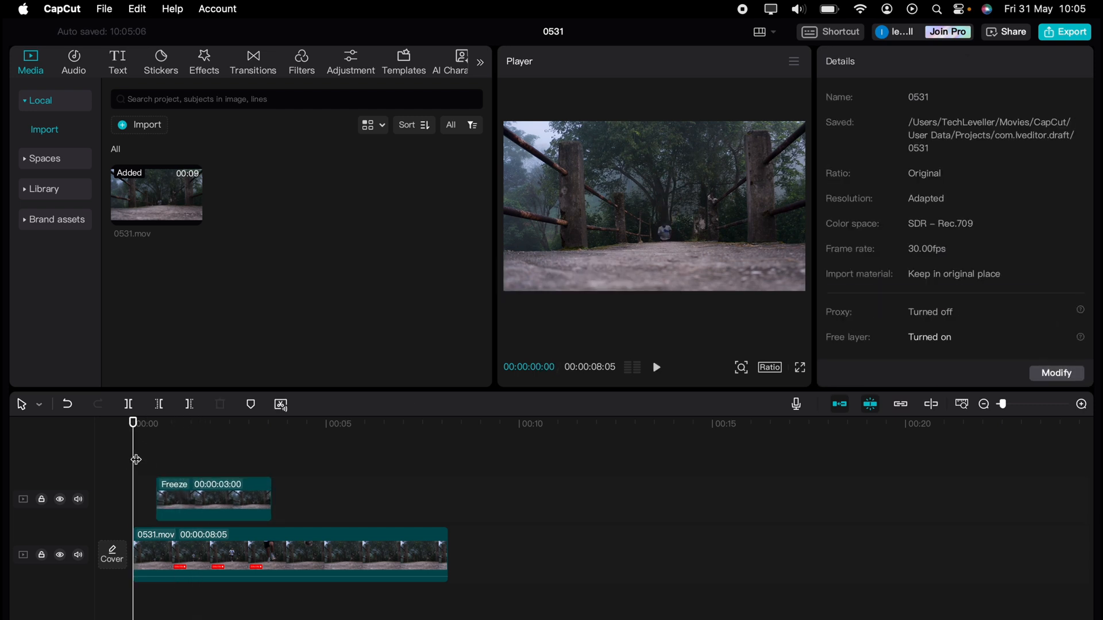
click(655, 367)
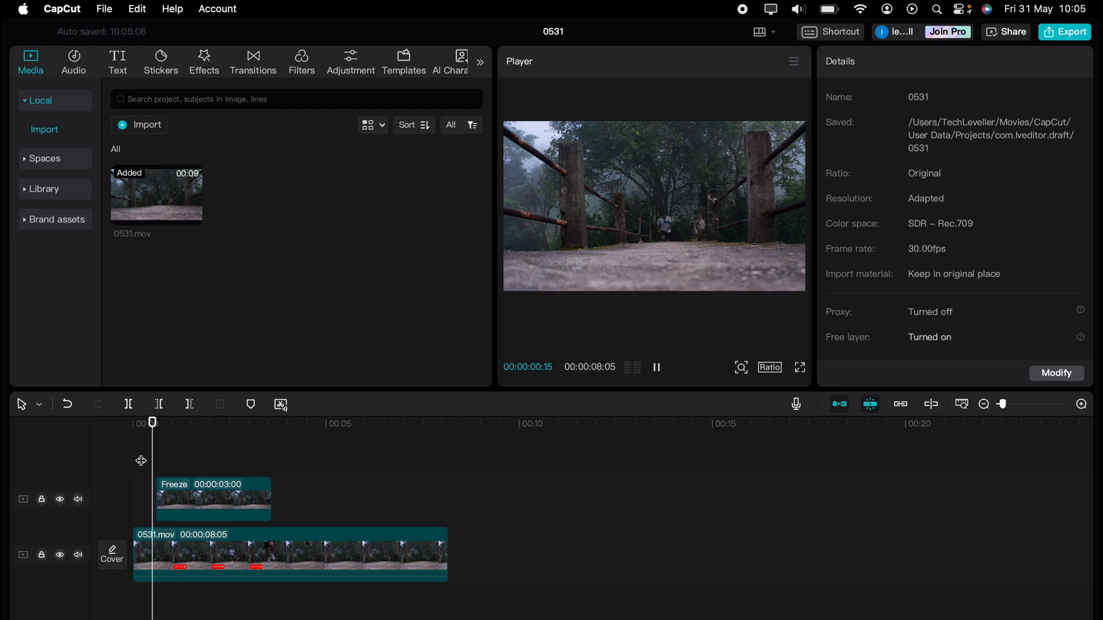
click(229, 422)
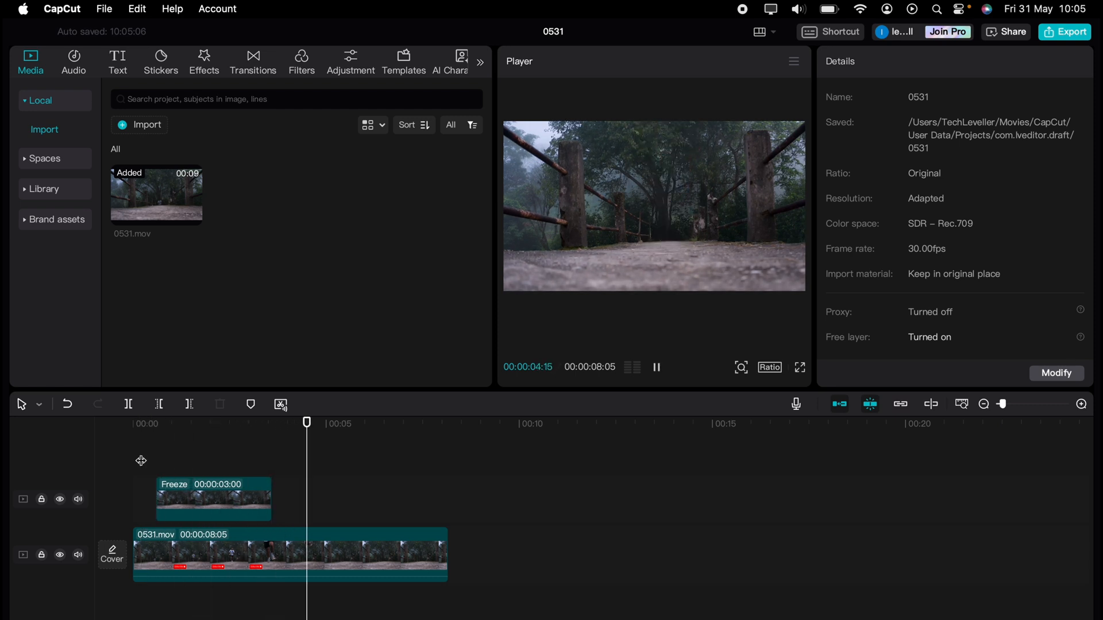
click(213, 499)
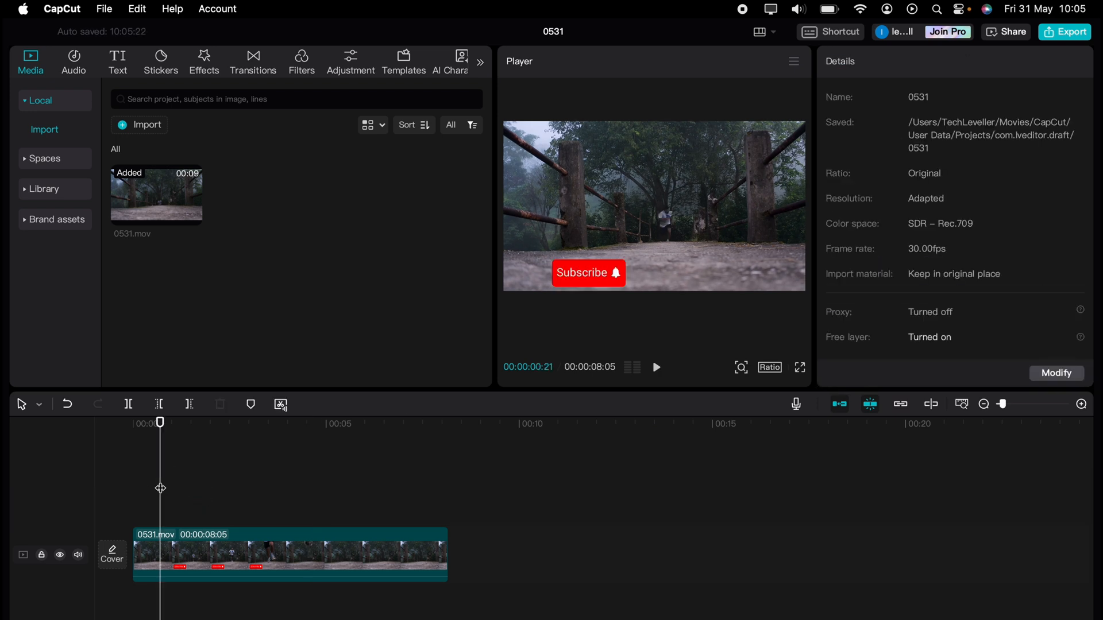
click(655, 367)
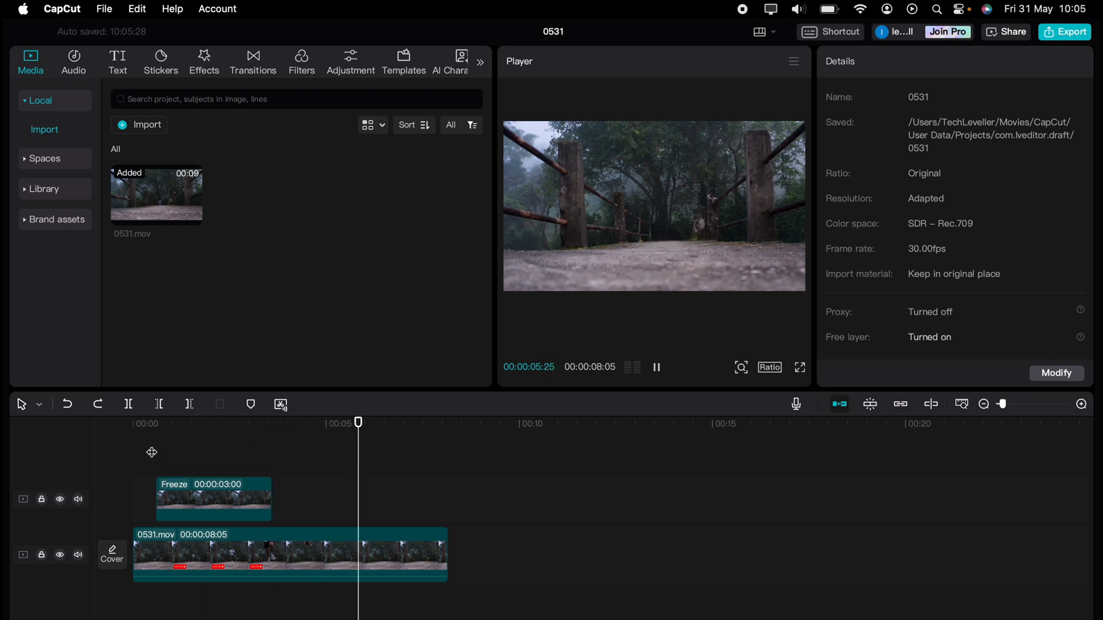
click(654, 367)
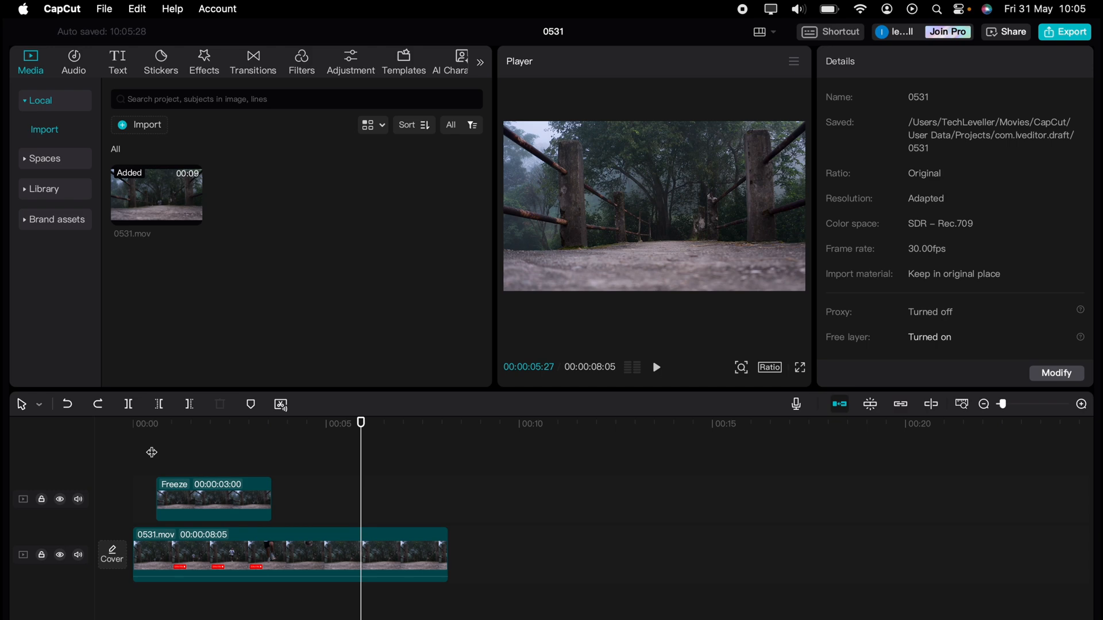